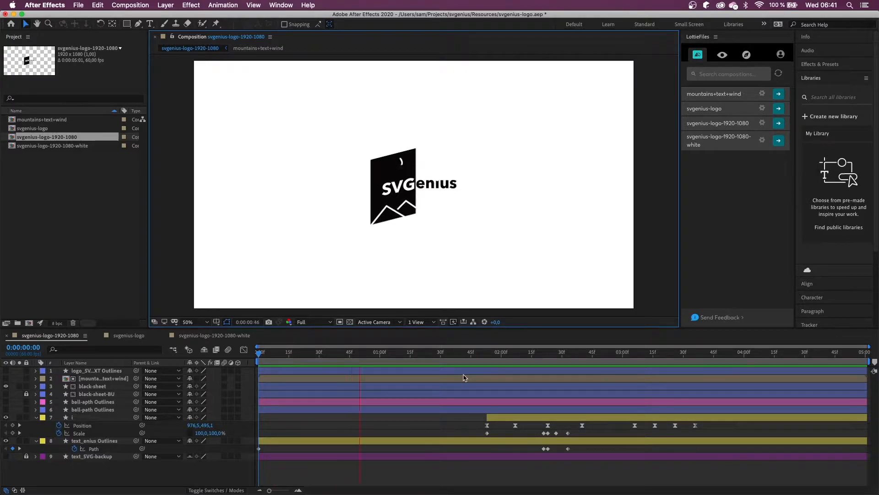
Step: Upload the svgenius-logo-1920-1080 composition from the LottieFiles panel for preview
click(594, 352)
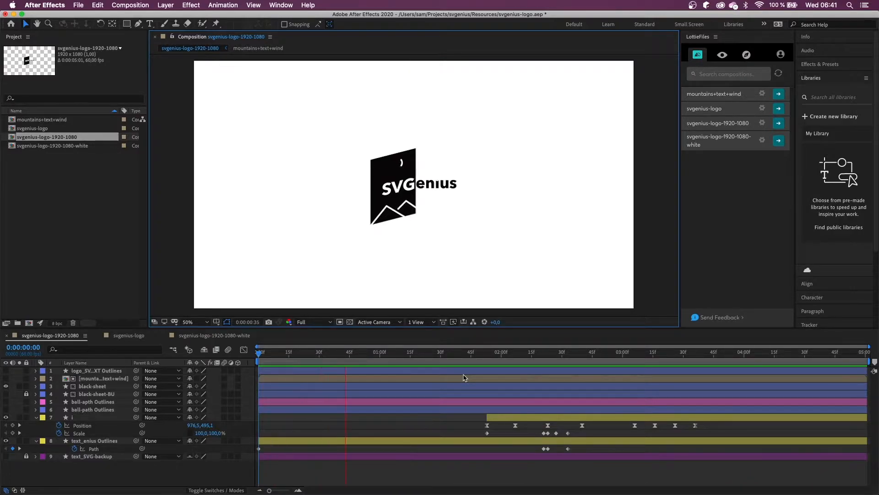
click(600, 352)
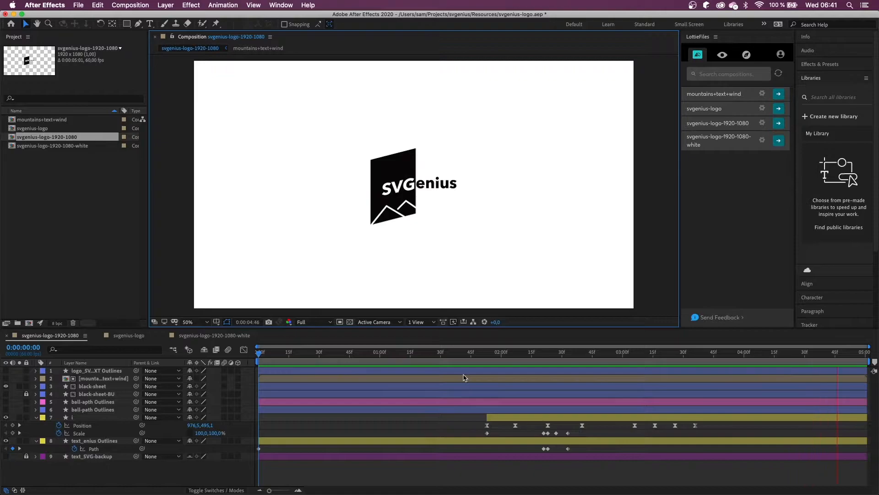
click(471, 352)
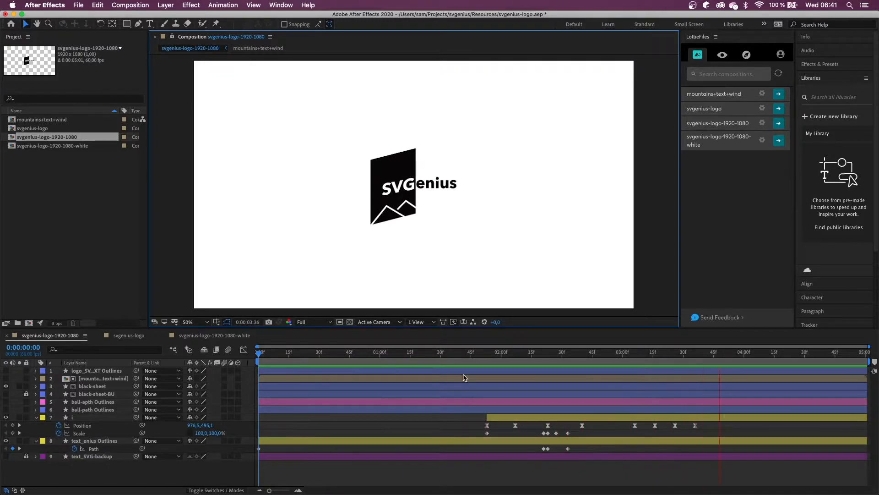
click(349, 351)
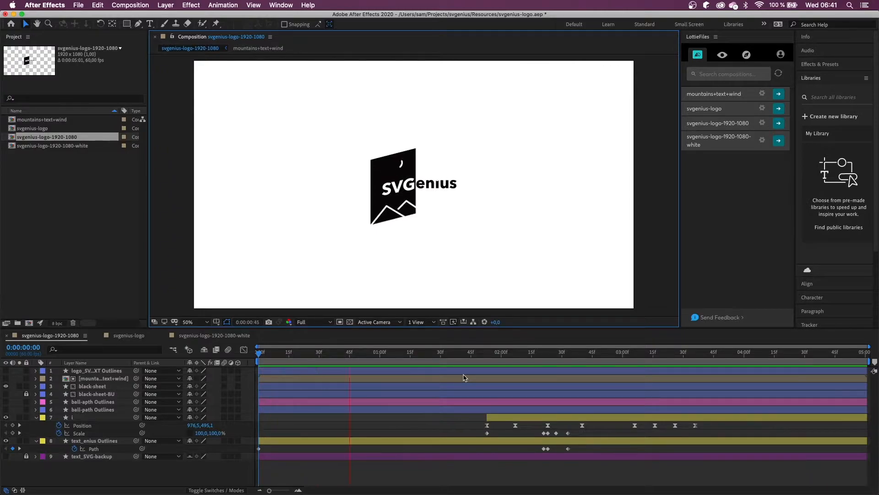
click(597, 352)
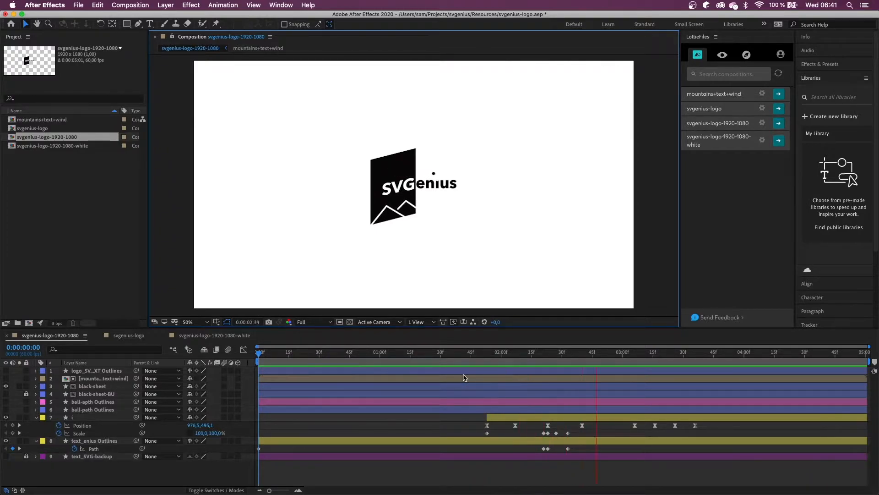
click(537, 352)
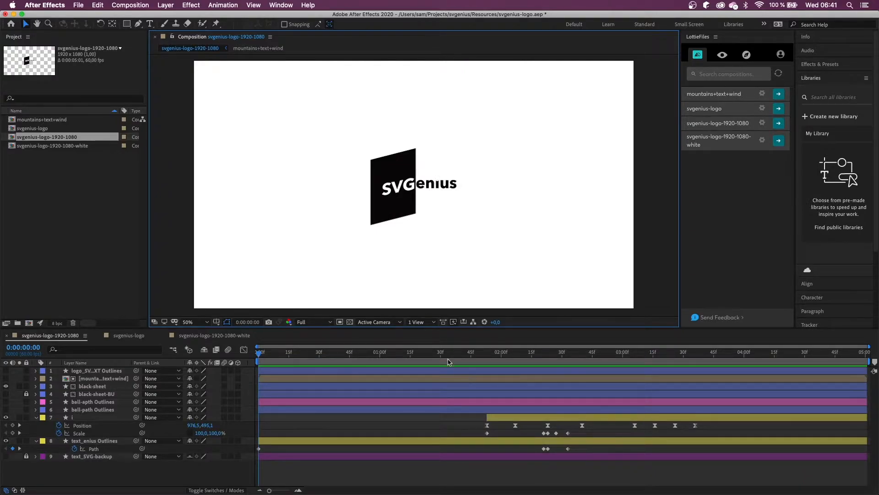
mouse_move(592, 184)
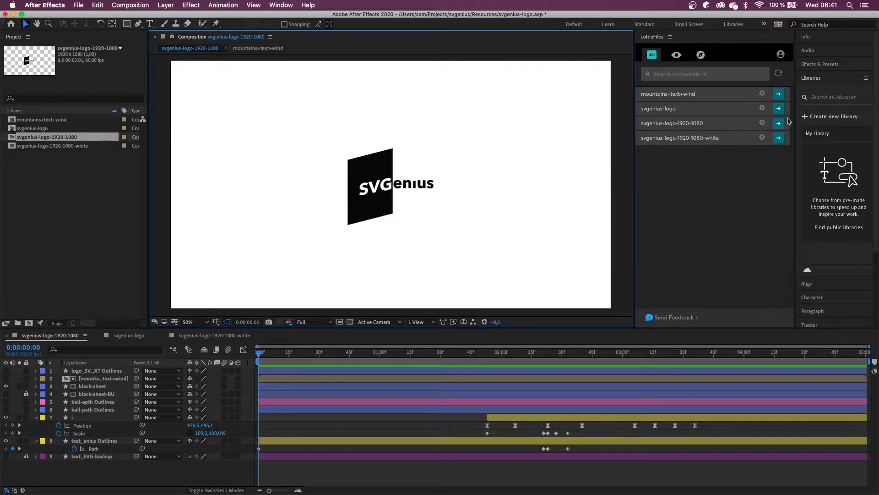
click(778, 122)
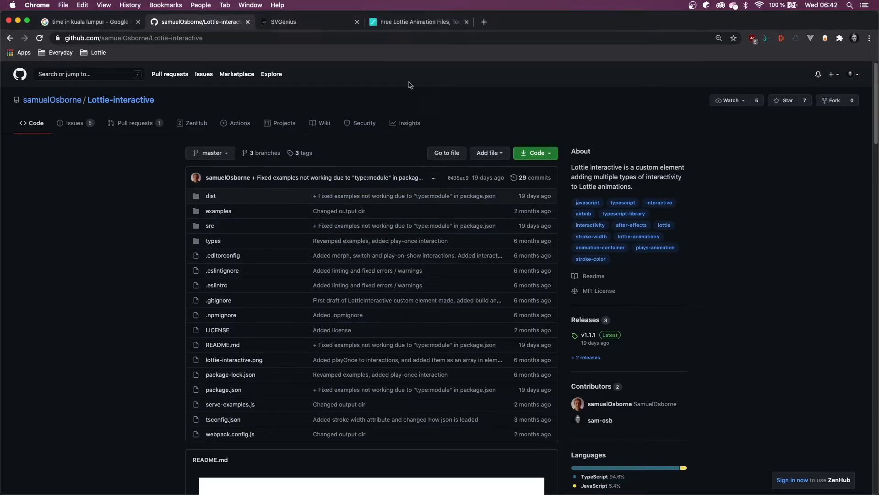
click(417, 22)
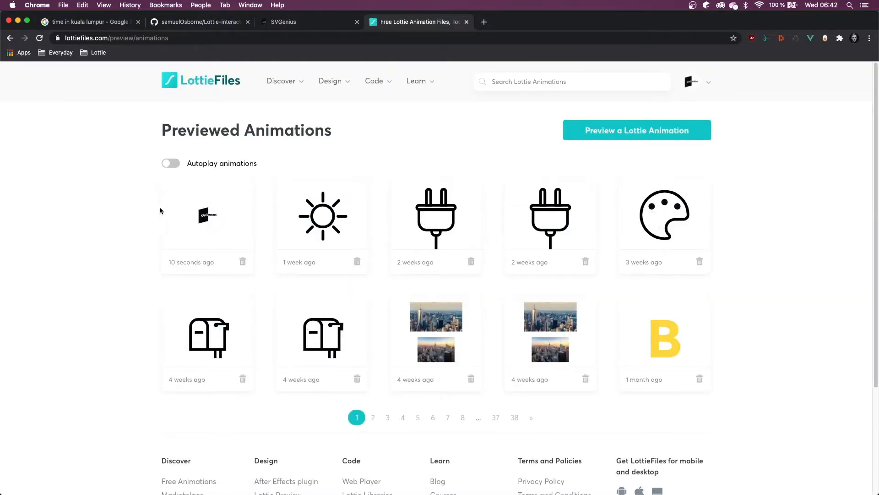
click(207, 215)
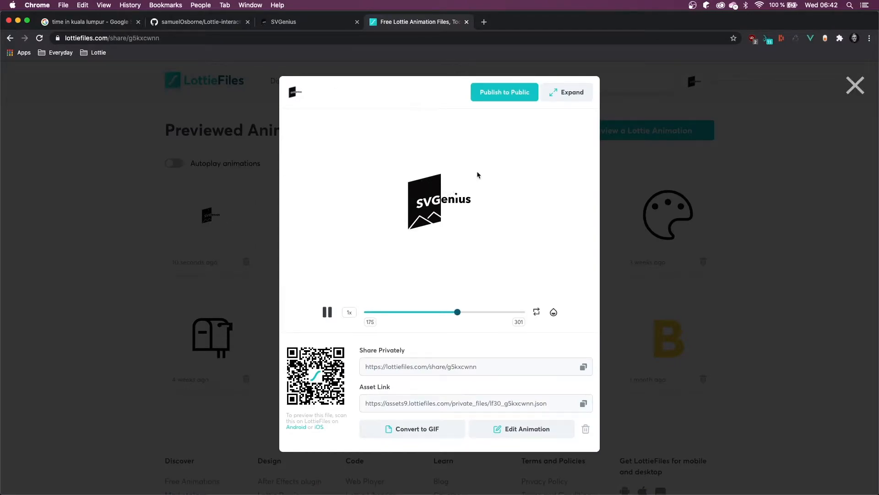
click(854, 86)
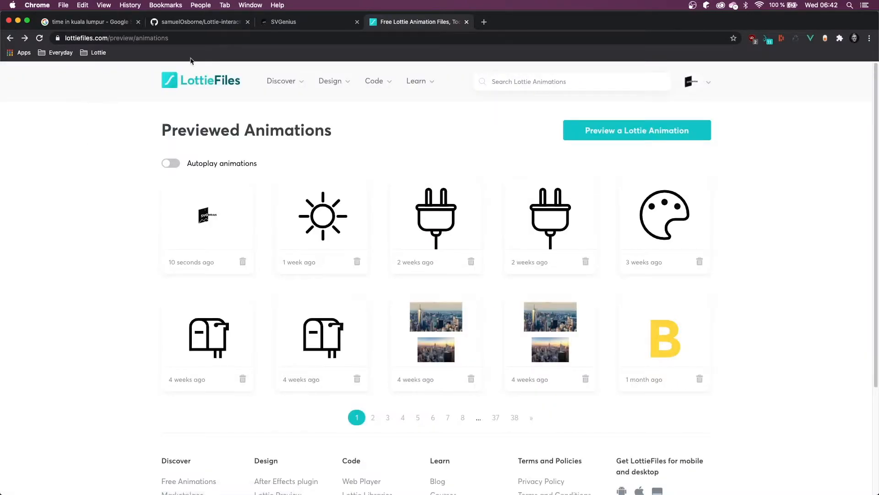
click(199, 22)
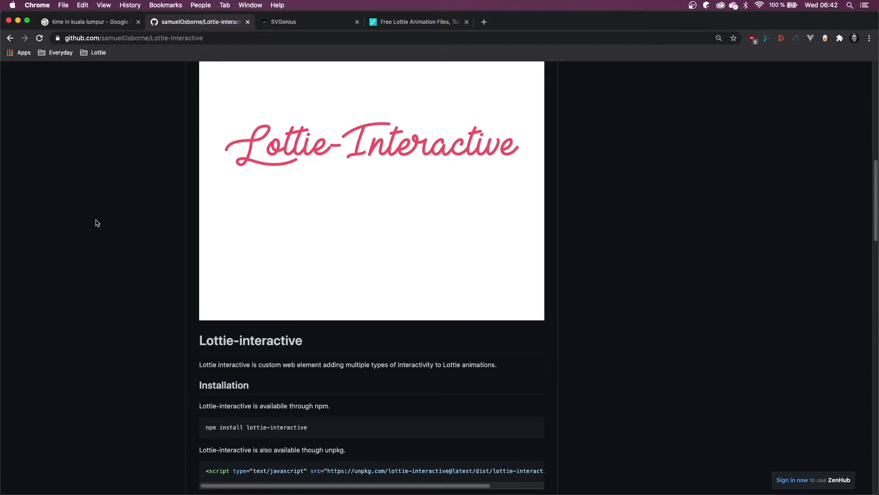
Step: Scroll the Lottie-interactive README down to its Installation and Usage sections
scroll(down, 3)
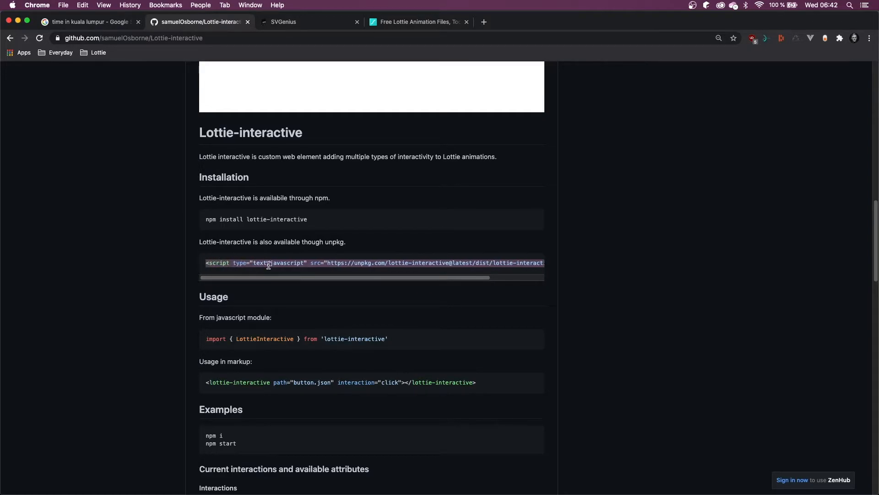
mouse_move(202, 212)
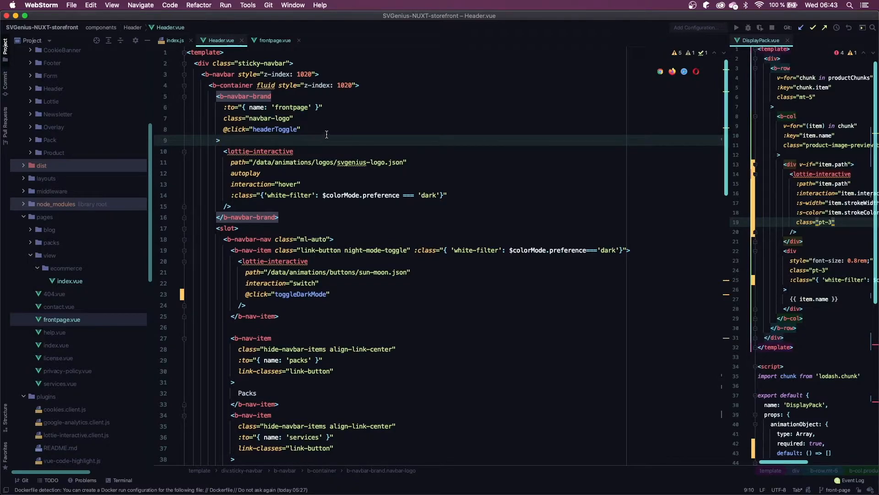
mouse_move(325, 115)
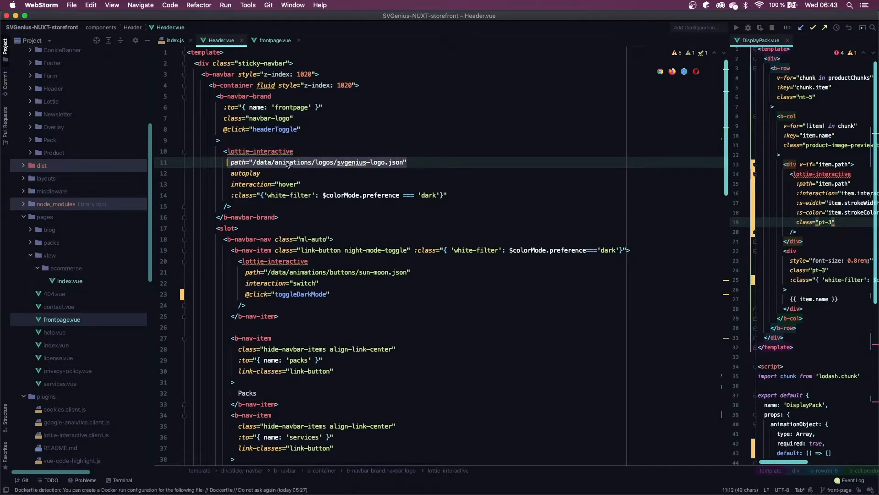
mouse_move(264, 166)
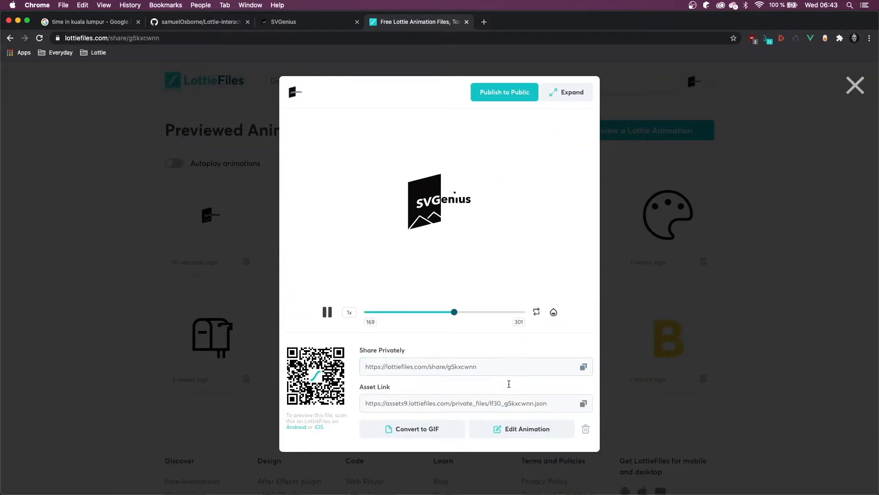
Step: Copy the SVGenius logo's private JSON Asset Link from the share dialog
click(583, 403)
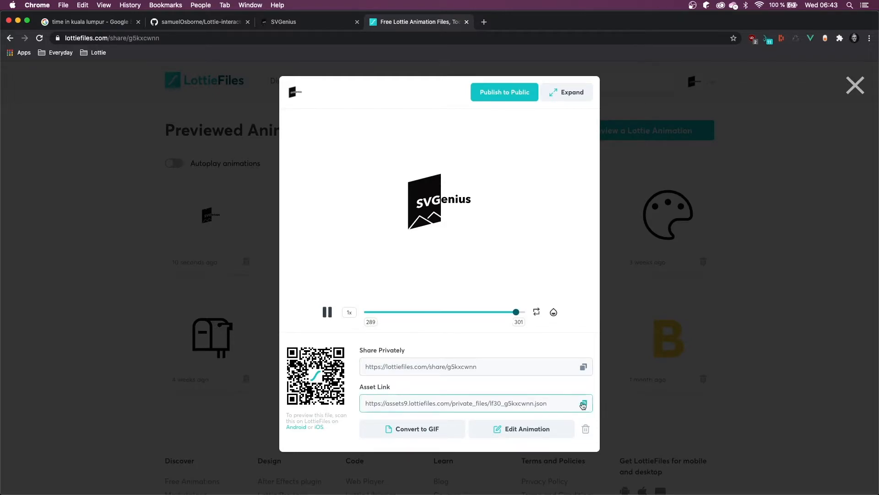
click(583, 403)
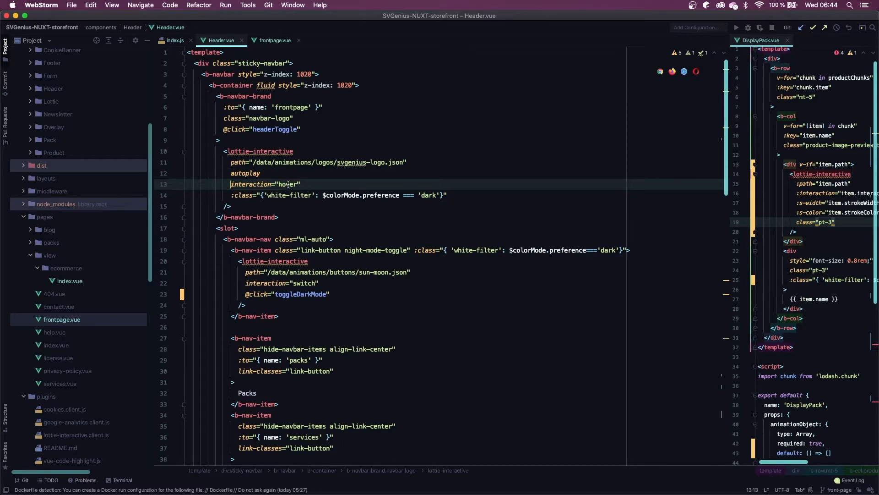
mouse_move(143, 167)
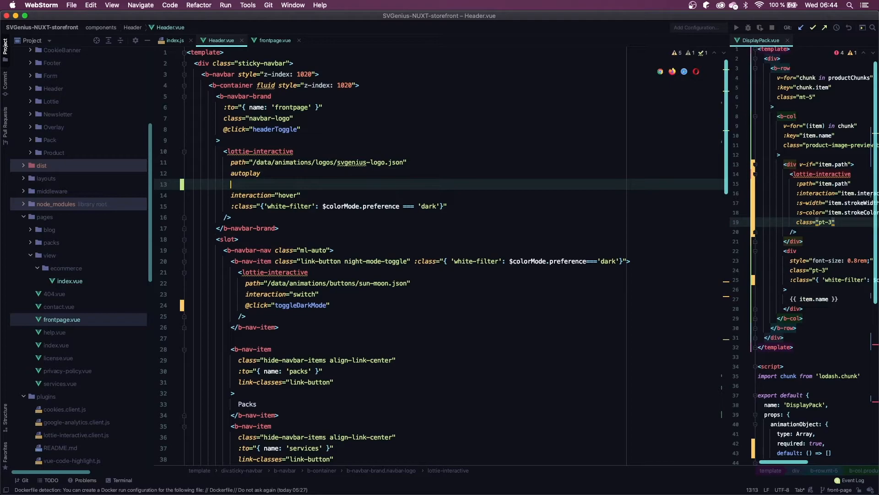
text(reset)
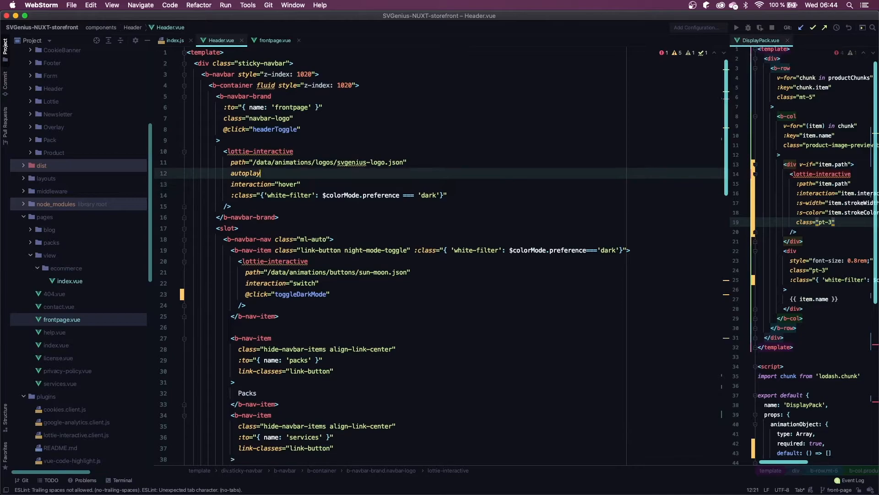
key(cmd+tab)
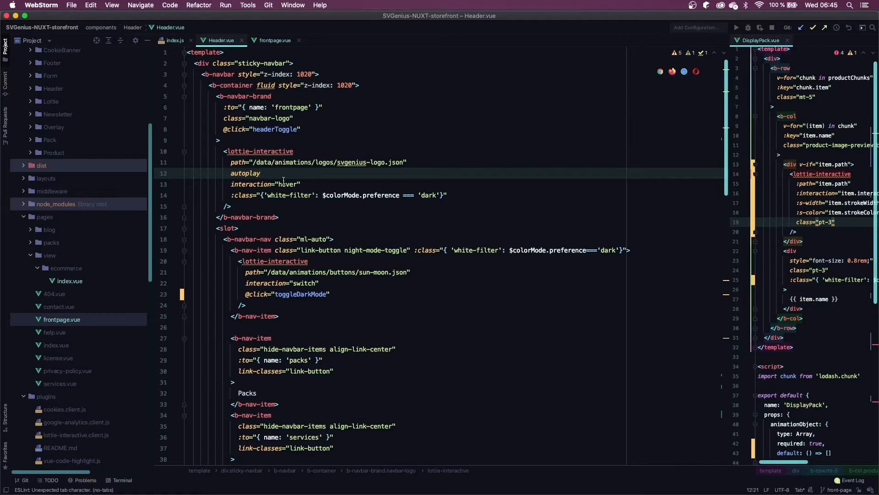
click(260, 172)
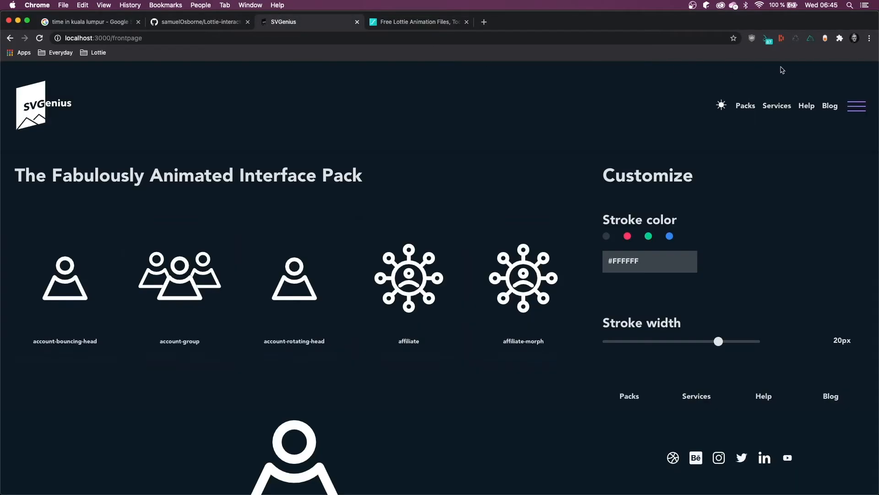
Step: Reload localhost:3000/frontpage in Chrome to replay the navbar logo animation
click(39, 38)
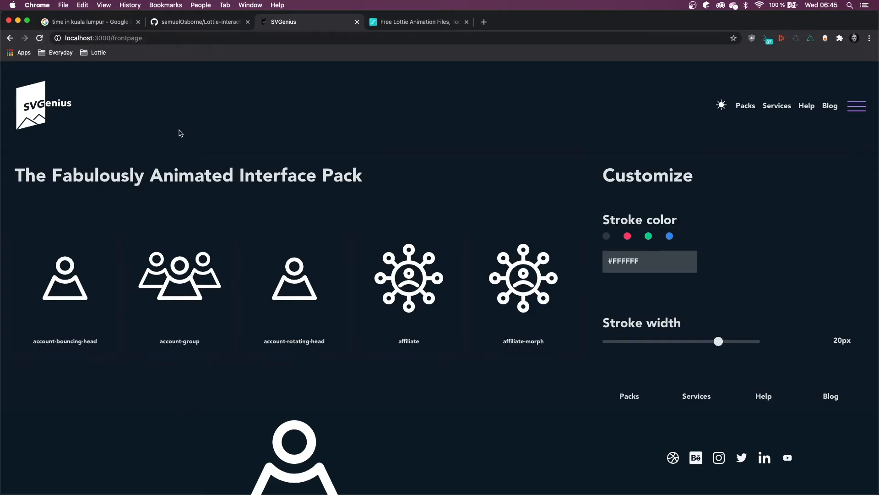
mouse_move(175, 88)
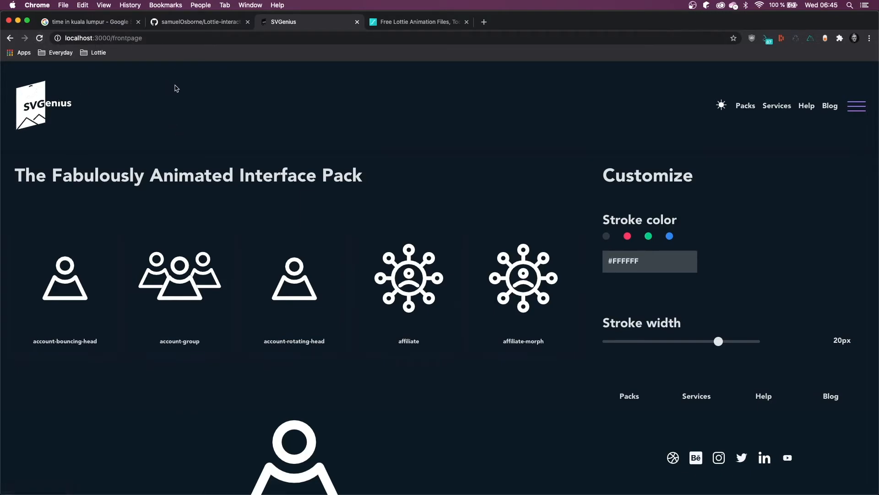
mouse_move(171, 90)
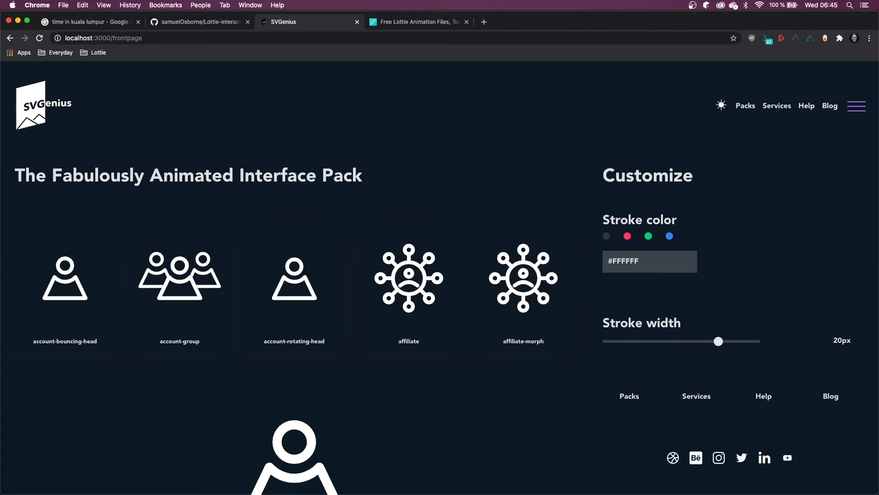
key(cmd+tab)
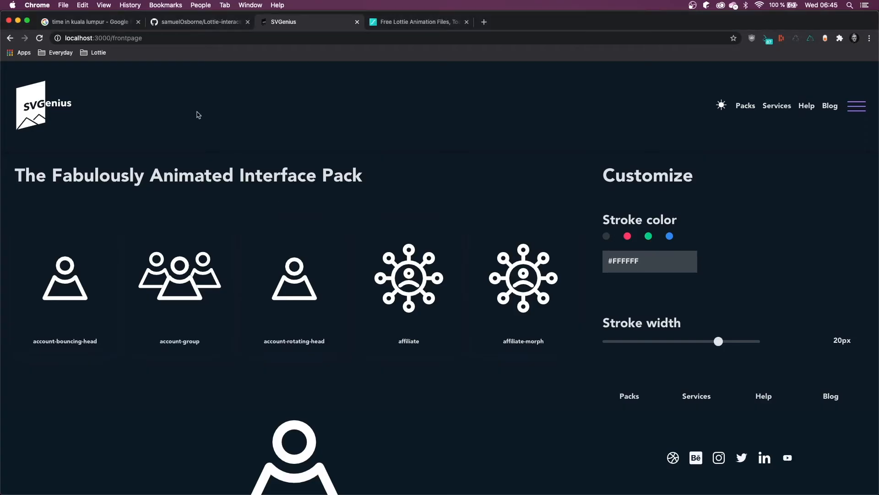
click(39, 38)
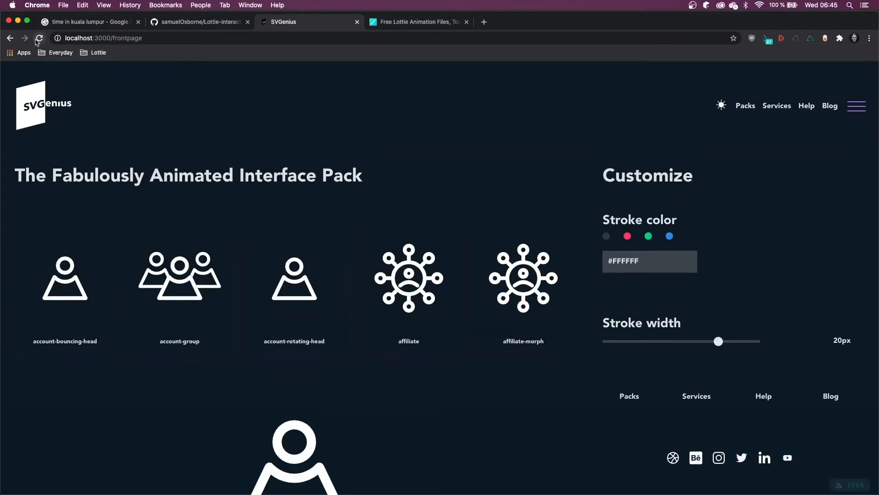
click(39, 38)
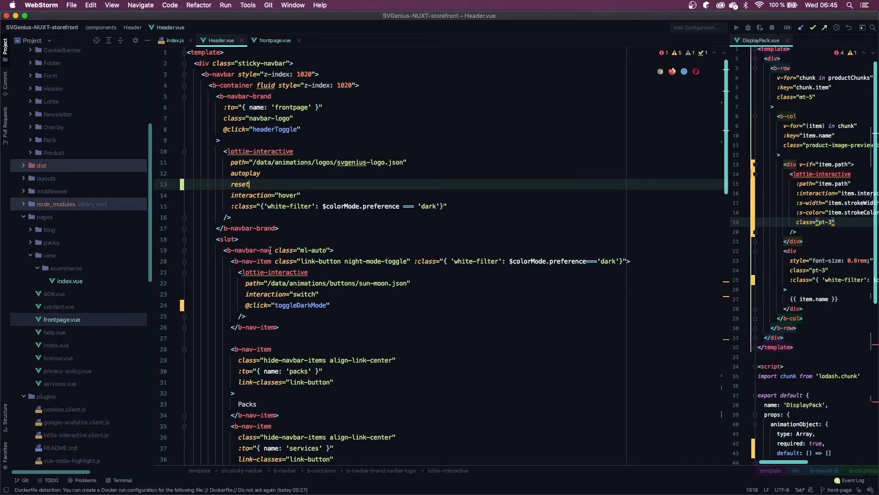
Step: Add reset between autoplay and interaction="hover" in Header.vue's lottie-interactive tag
click(310, 21)
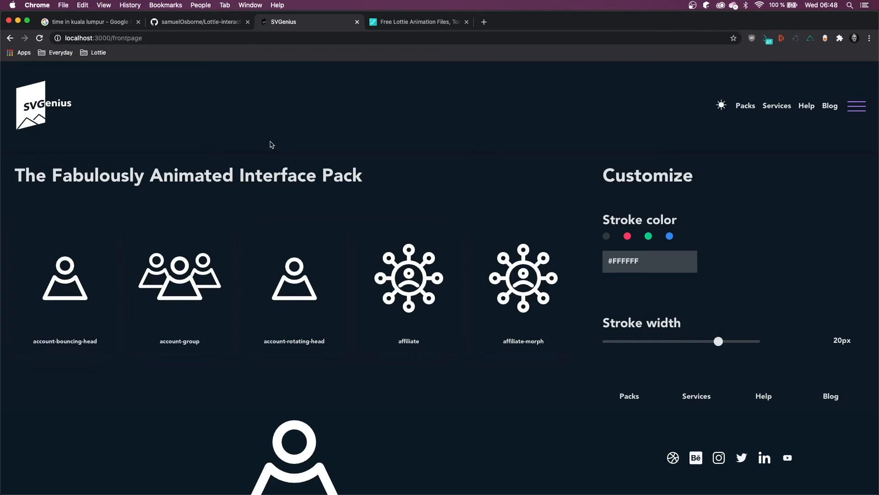
Step: Reload the local front page to load the header with the reset attribute
click(39, 38)
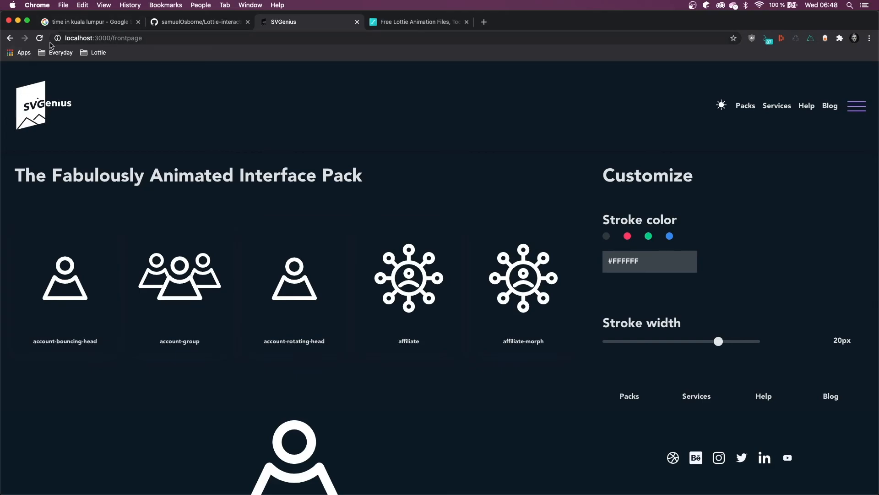
mouse_move(52, 111)
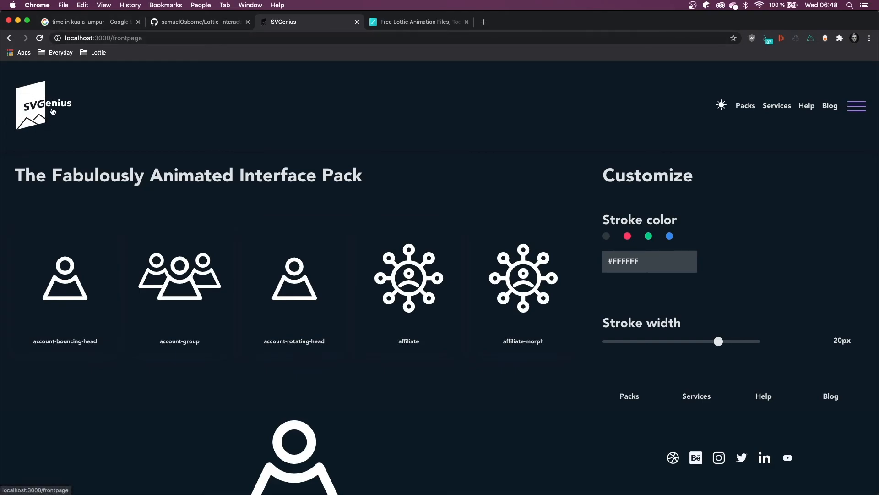
mouse_move(117, 150)
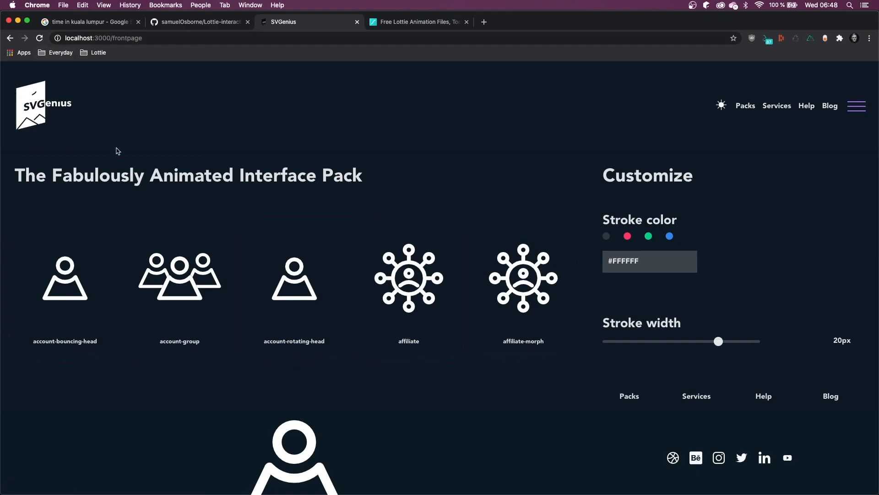